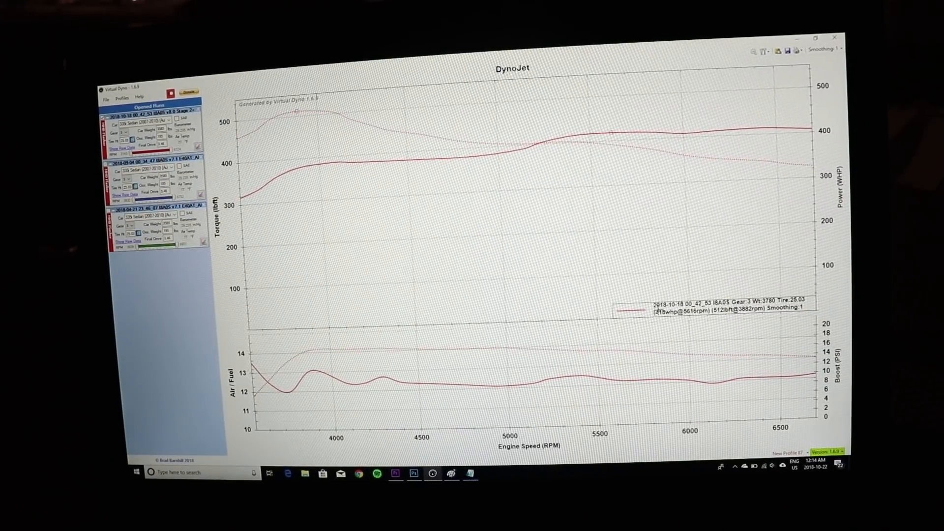
pyautogui.moveTo(556, 155)
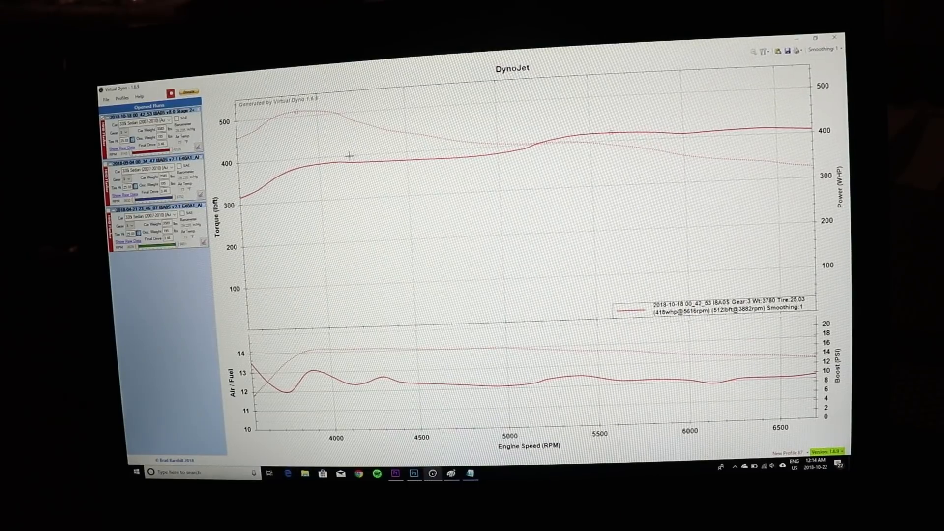
pyautogui.moveTo(509, 148)
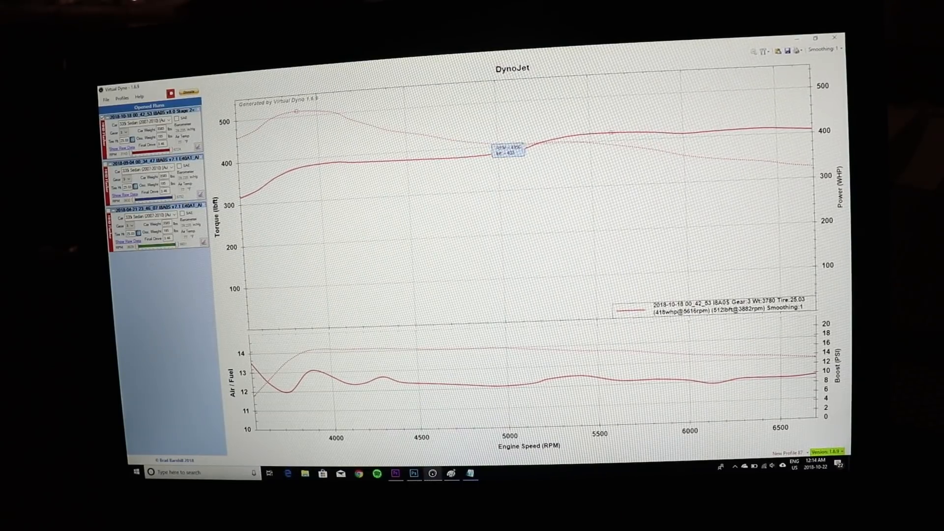
pyautogui.moveTo(495, 134)
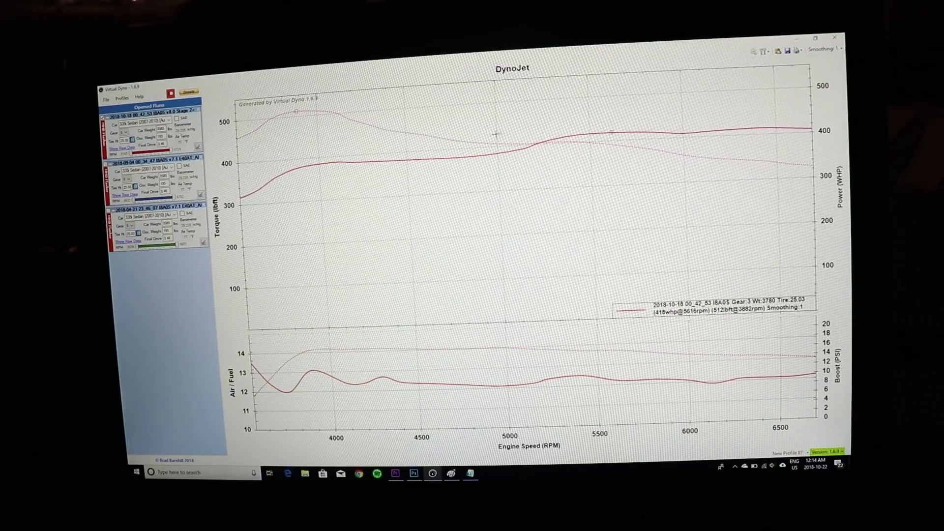
pyautogui.moveTo(349, 153)
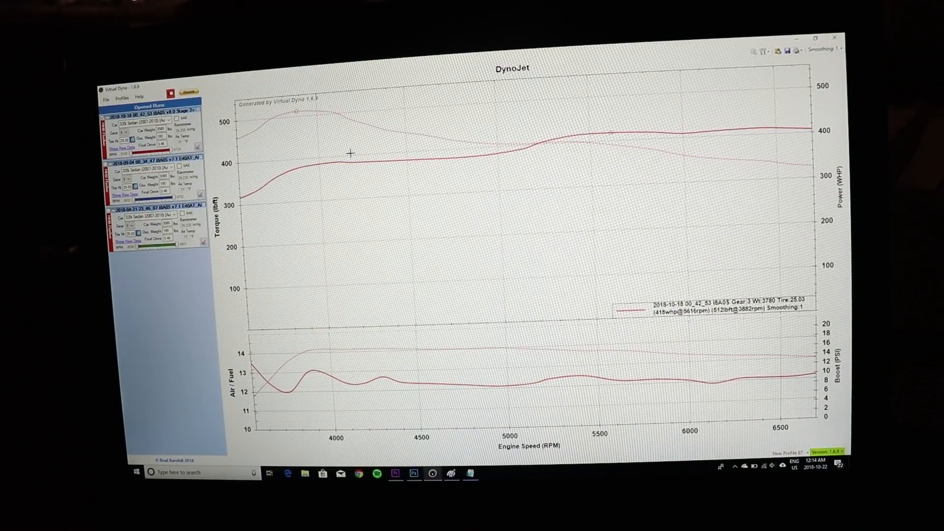
pyautogui.moveTo(321, 180)
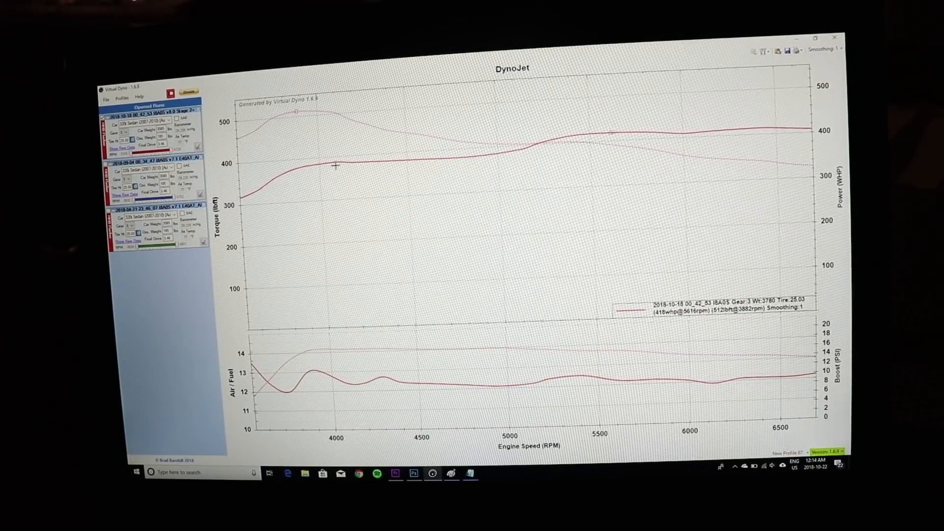
pyautogui.moveTo(554, 149)
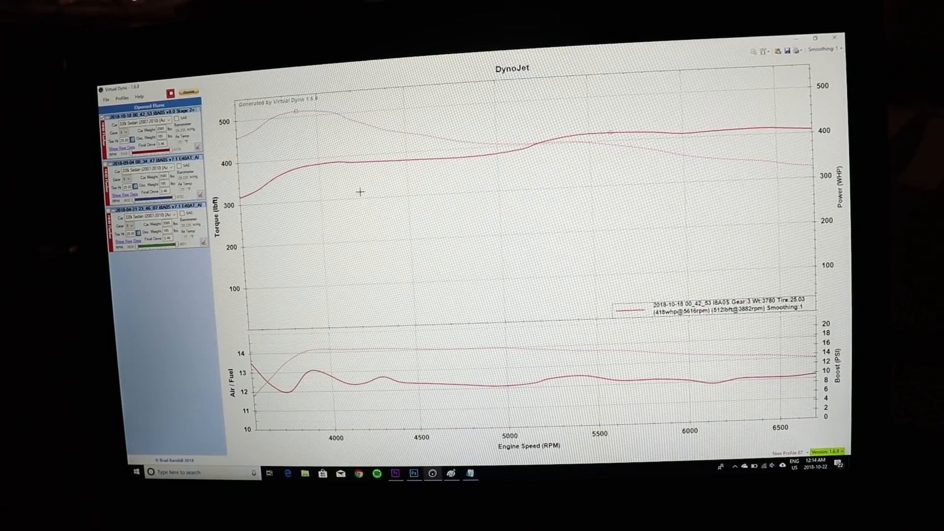
pyautogui.moveTo(332, 154)
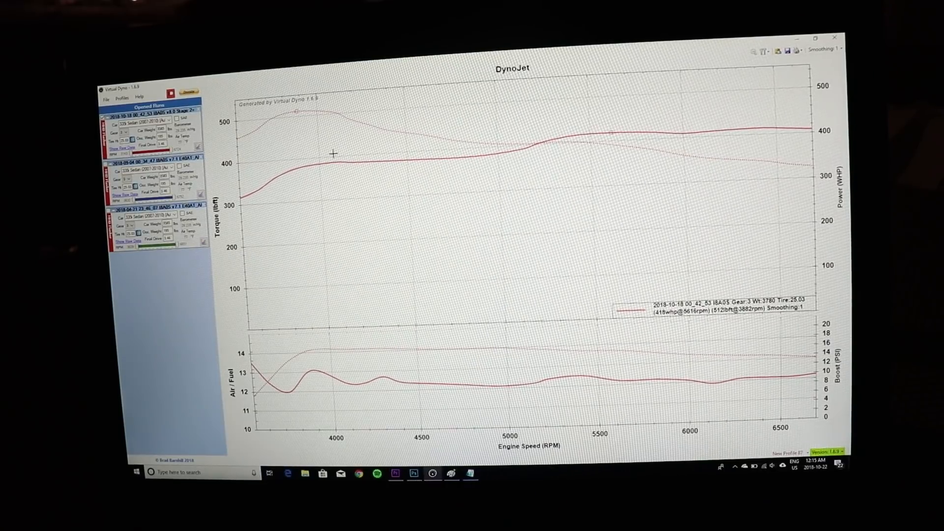
pyautogui.moveTo(319, 221)
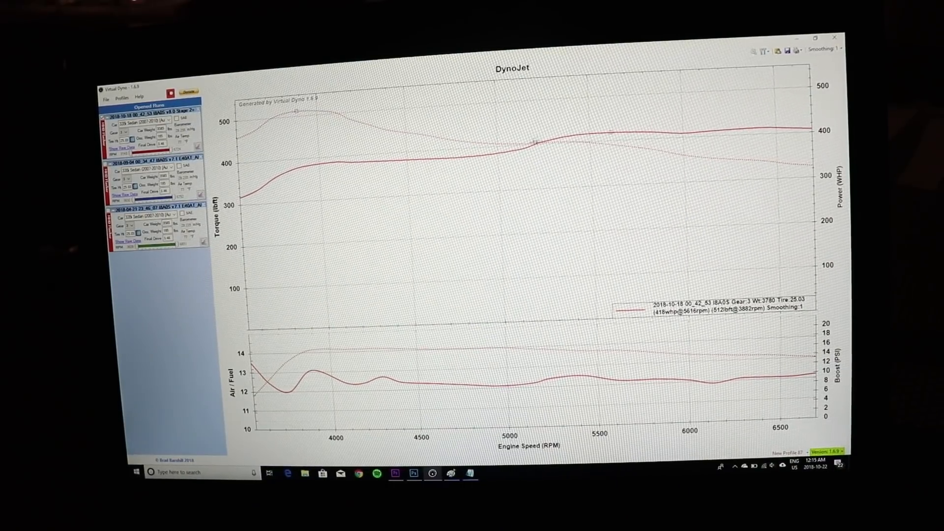
pyautogui.moveTo(625, 141)
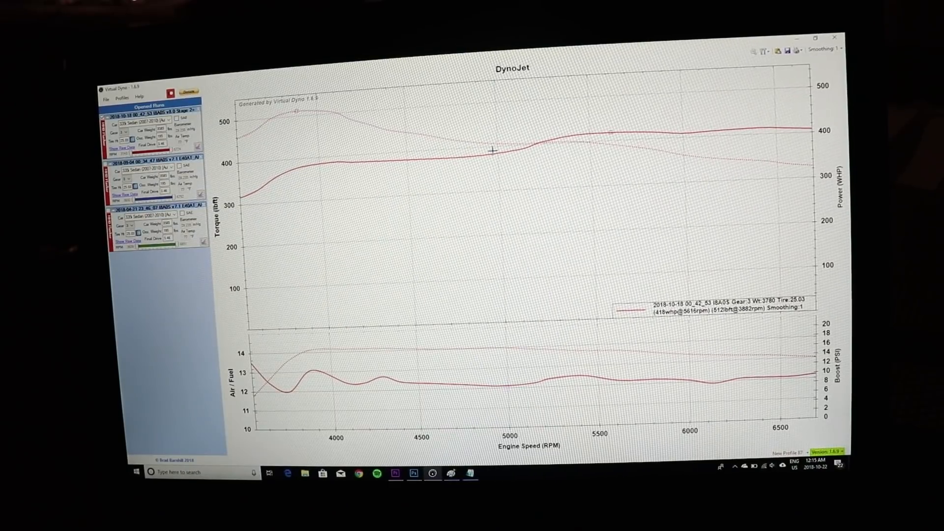
pyautogui.moveTo(578, 139)
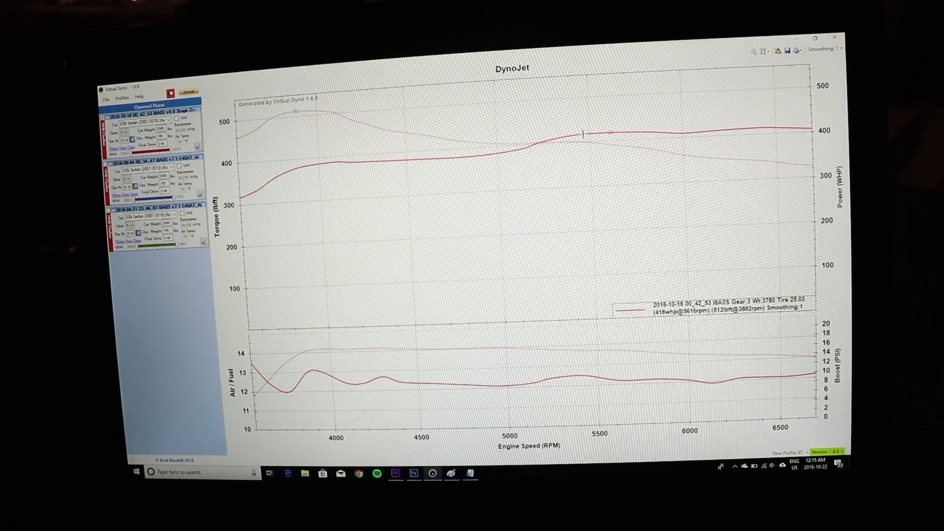
pyautogui.moveTo(630, 102)
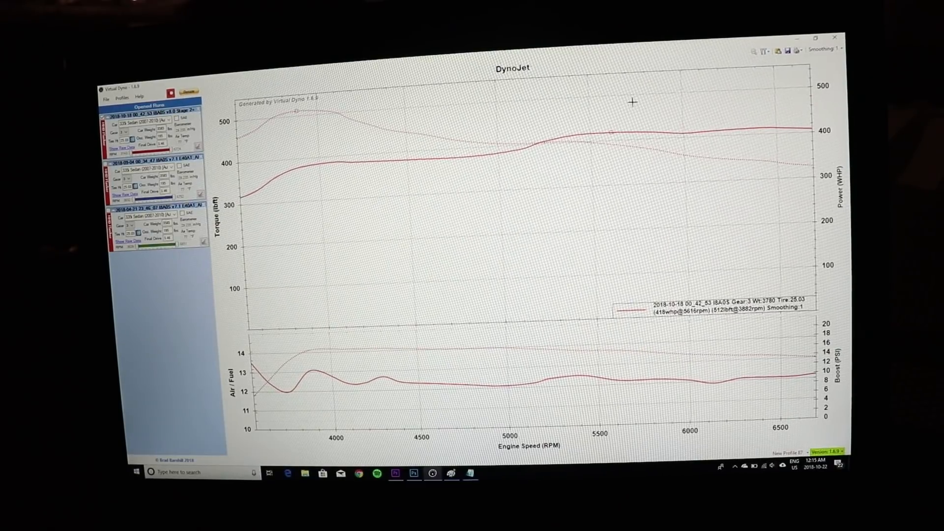
pyautogui.moveTo(549, 102)
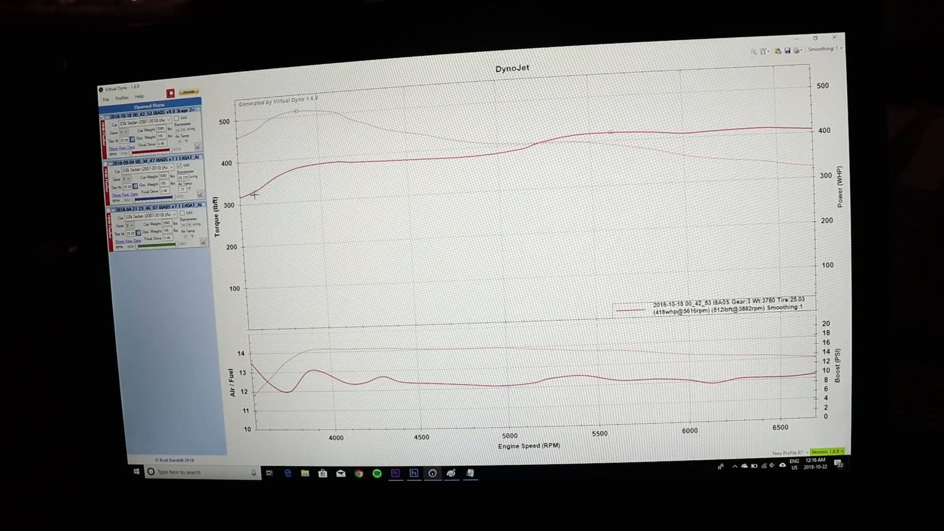
pyautogui.moveTo(355, 207)
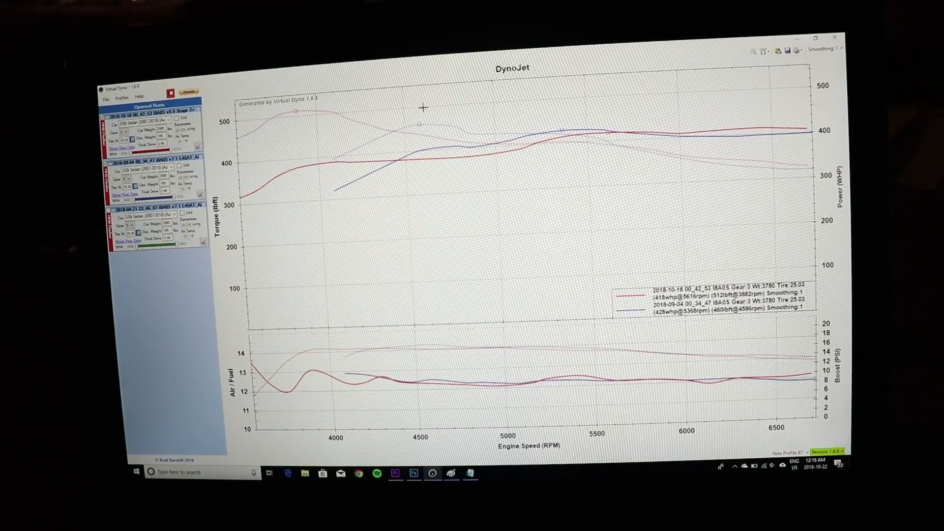
pyautogui.moveTo(453, 127)
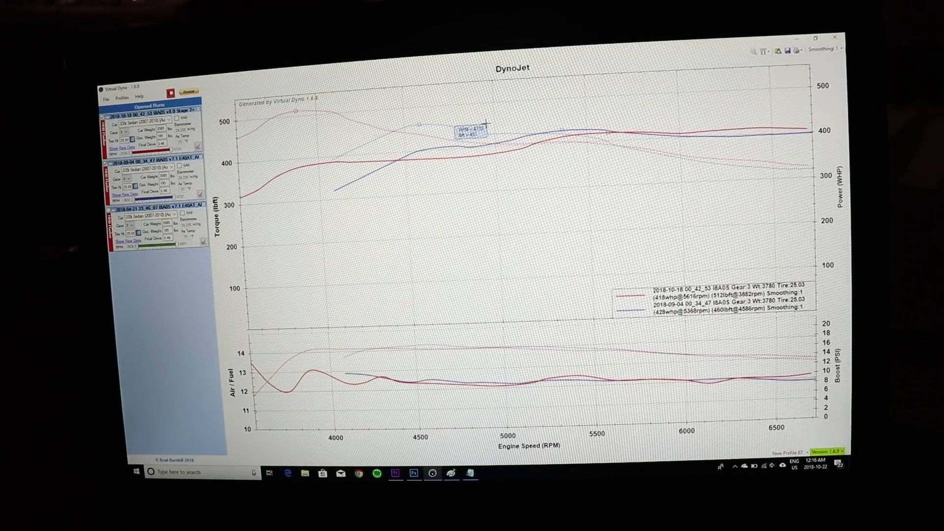
pyautogui.moveTo(577, 137)
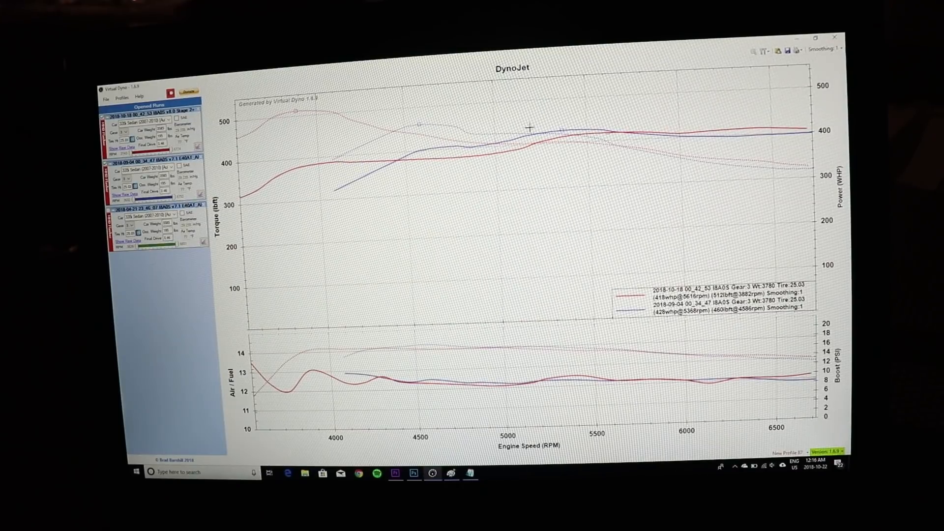
pyautogui.moveTo(638, 129)
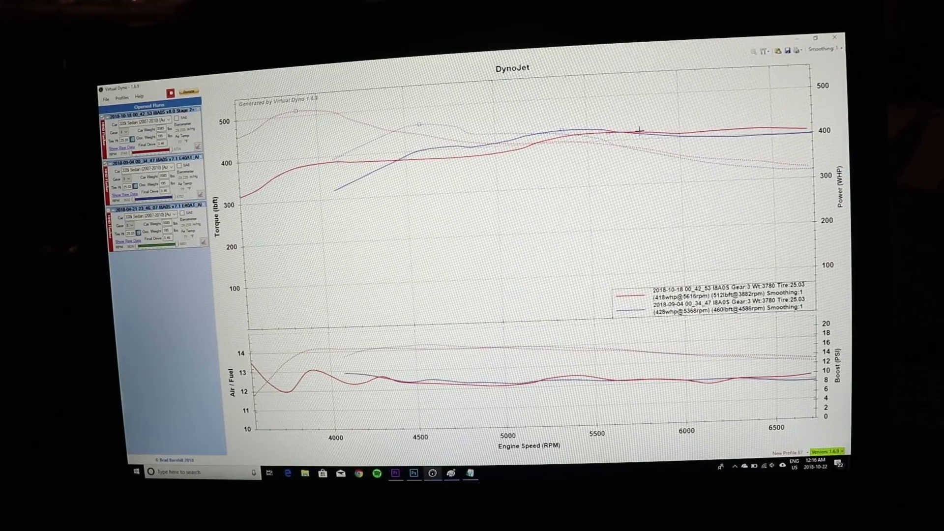
pyautogui.moveTo(674, 129)
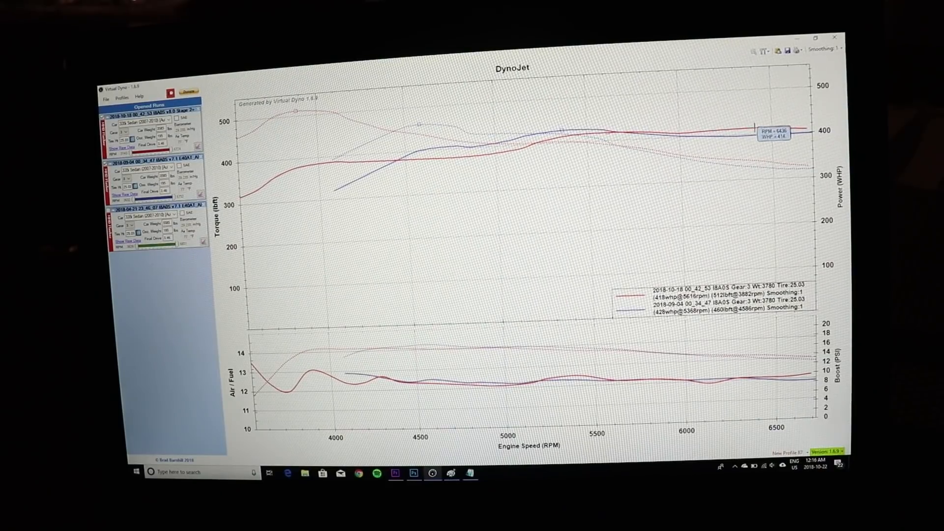
pyautogui.moveTo(751, 137)
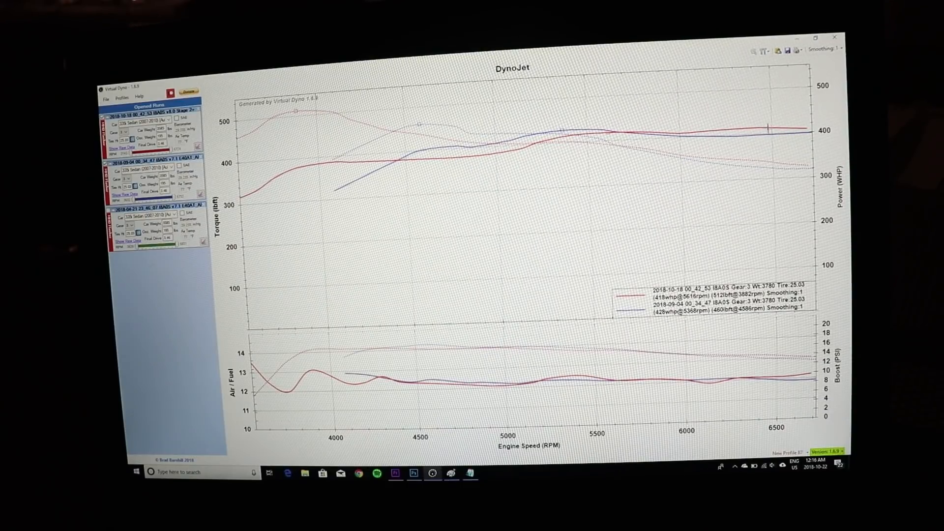
pyautogui.moveTo(769, 131)
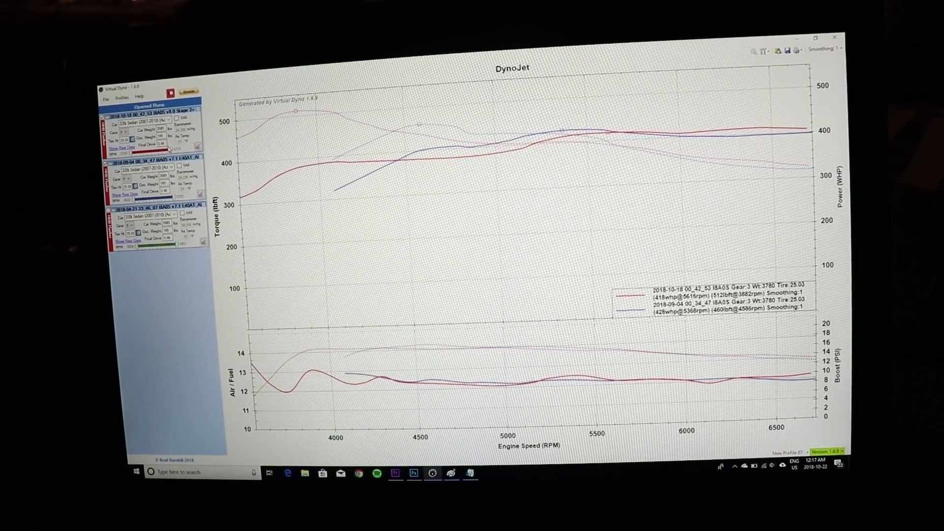
pyautogui.moveTo(498, 197)
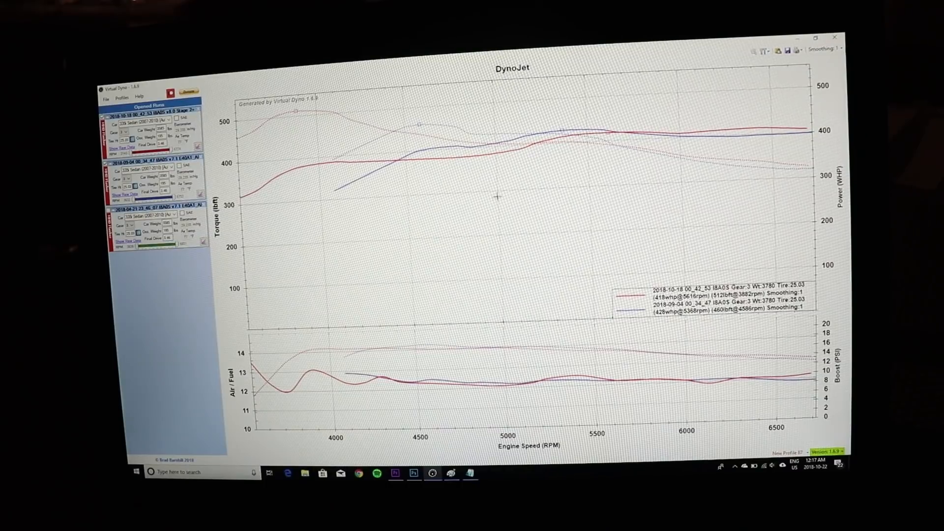
pyautogui.moveTo(578, 164)
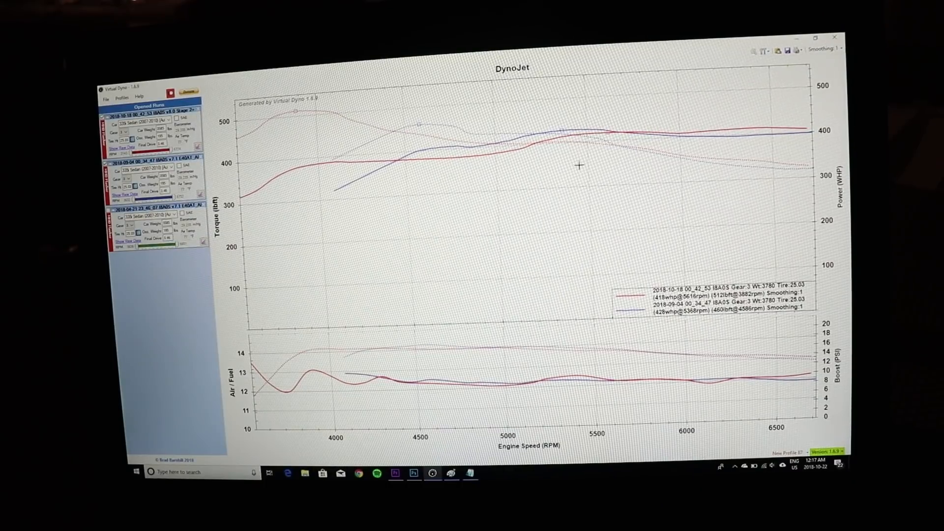
pyautogui.moveTo(400, 139)
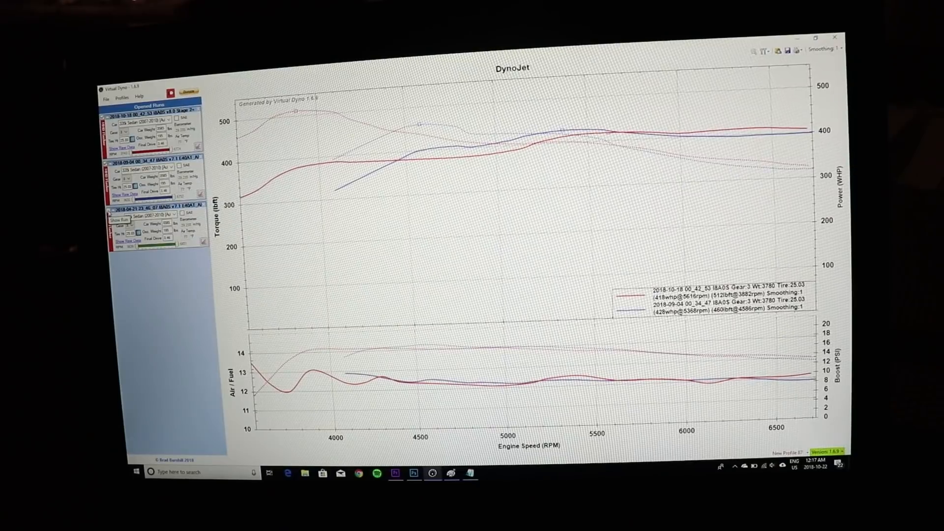
pyautogui.click(108, 211)
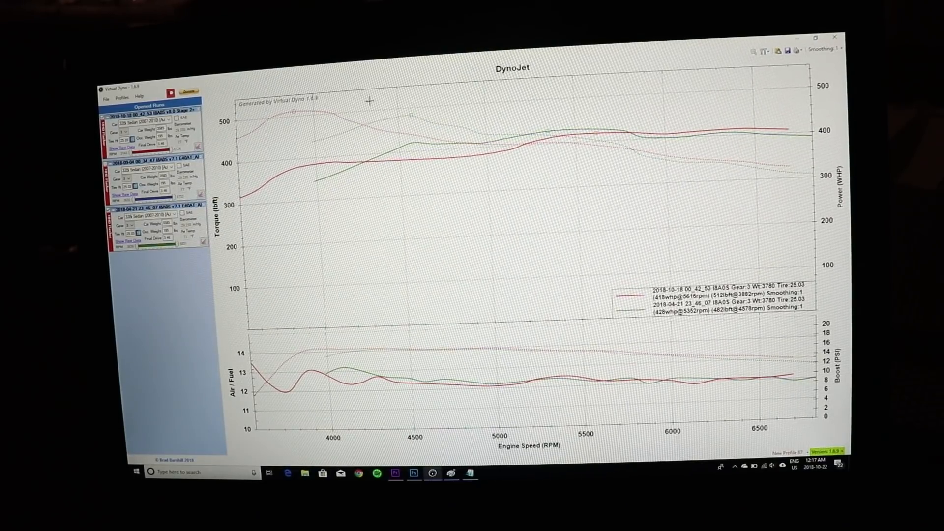
pyautogui.moveTo(412, 116)
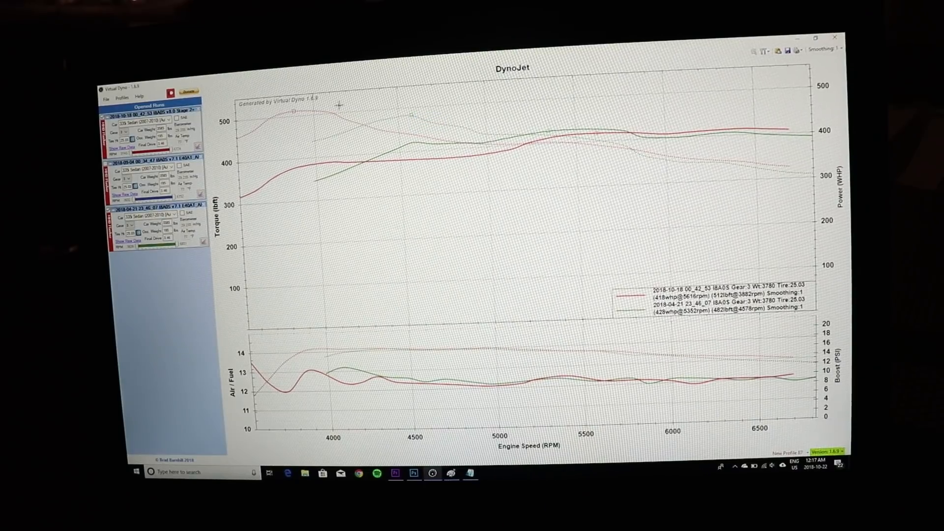
pyautogui.moveTo(285, 146)
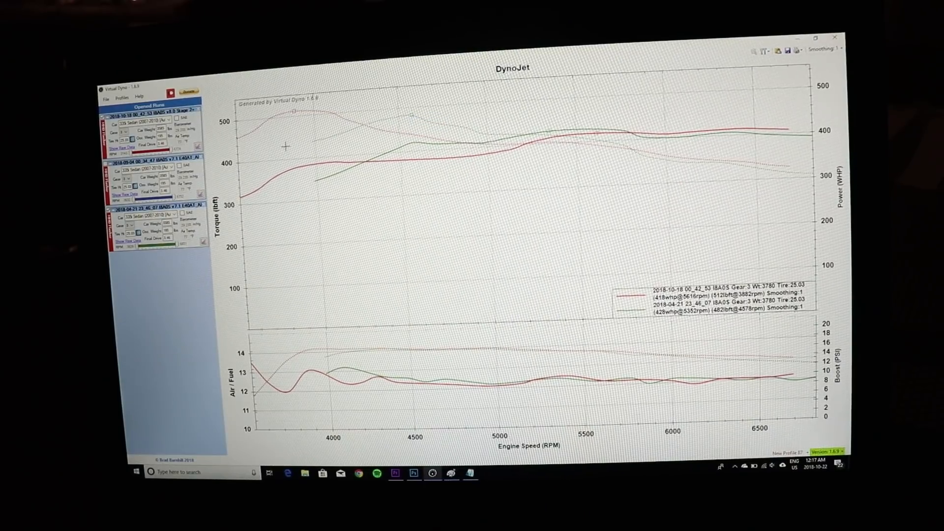
pyautogui.moveTo(392, 119)
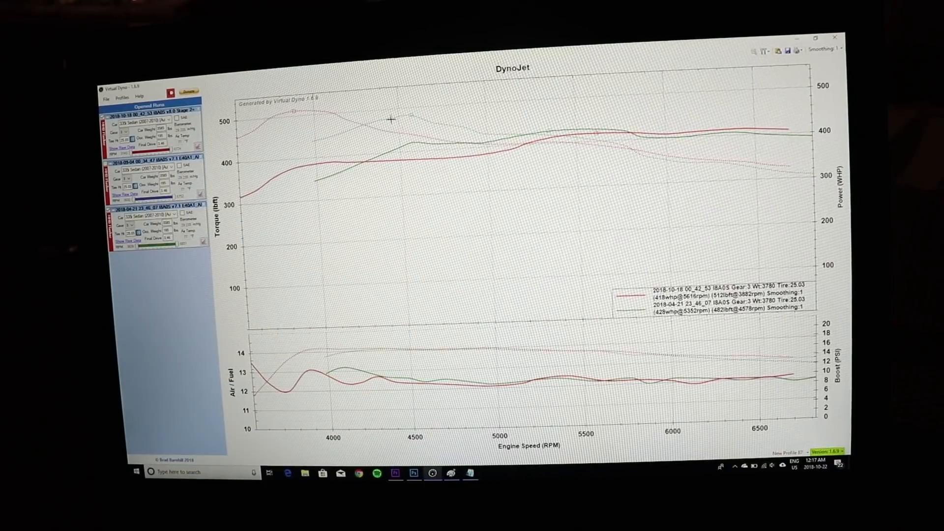
pyautogui.moveTo(637, 134)
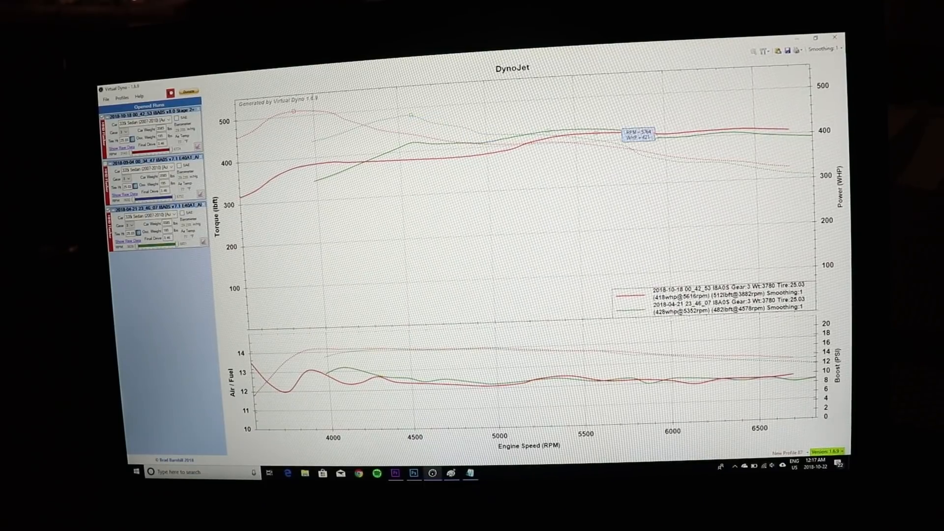
pyautogui.moveTo(803, 142)
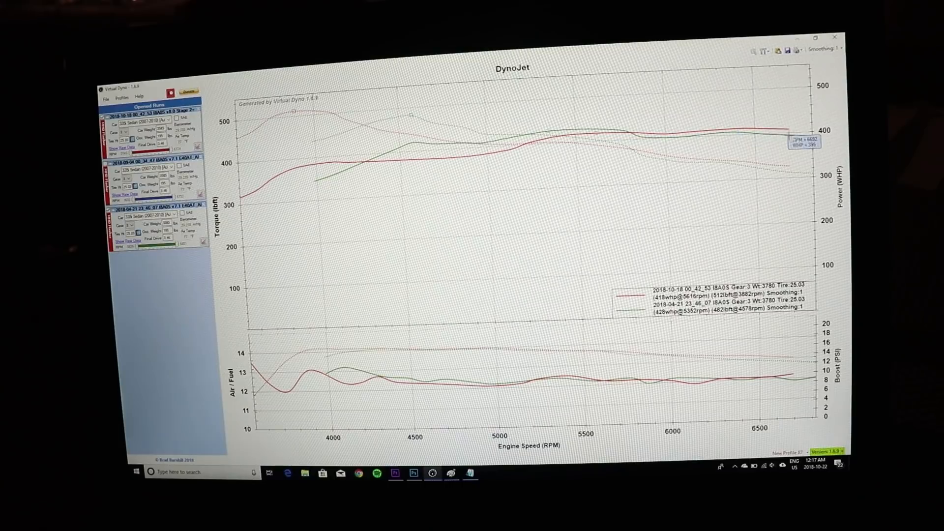
pyautogui.moveTo(656, 163)
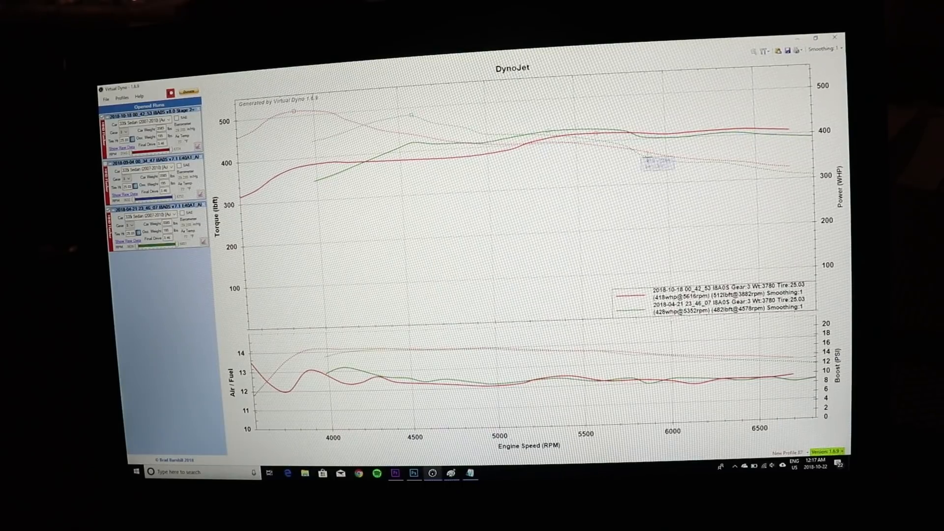
pyautogui.moveTo(803, 179)
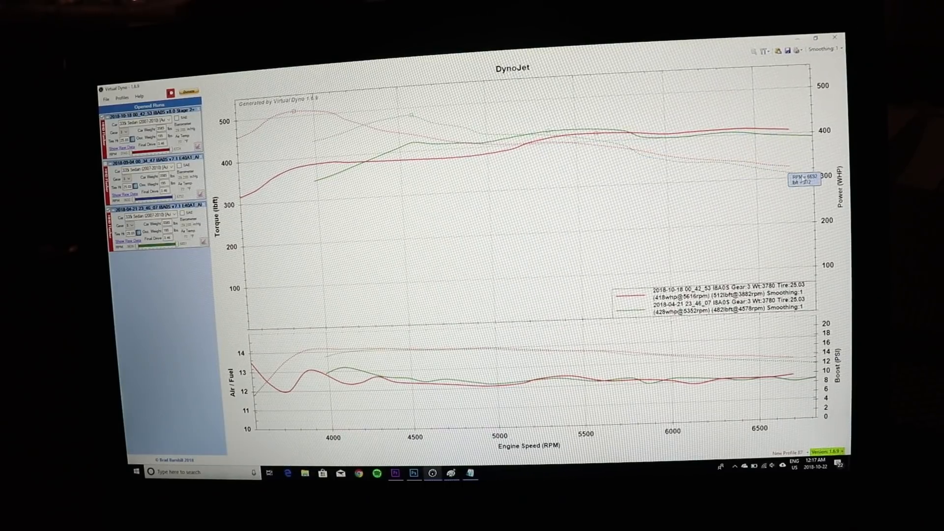
pyautogui.moveTo(378, 170)
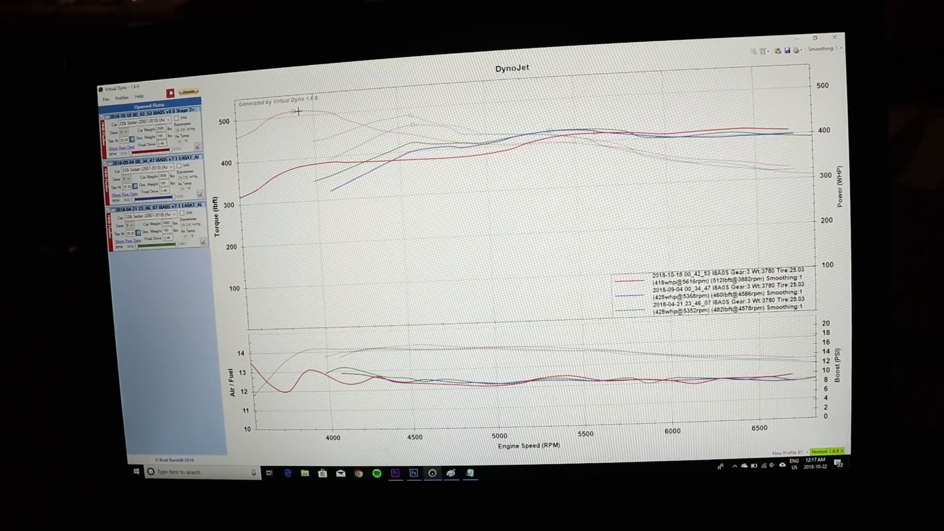
pyautogui.moveTo(760, 123)
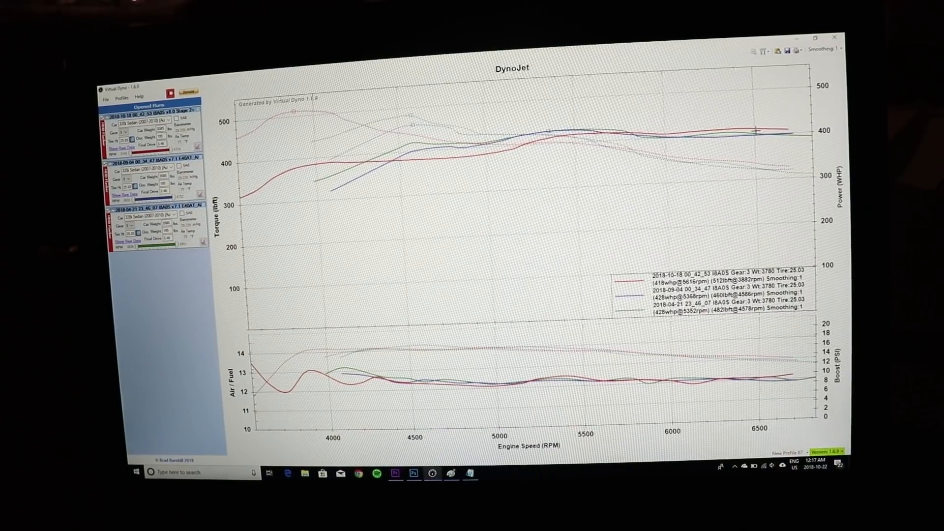
pyautogui.moveTo(704, 92)
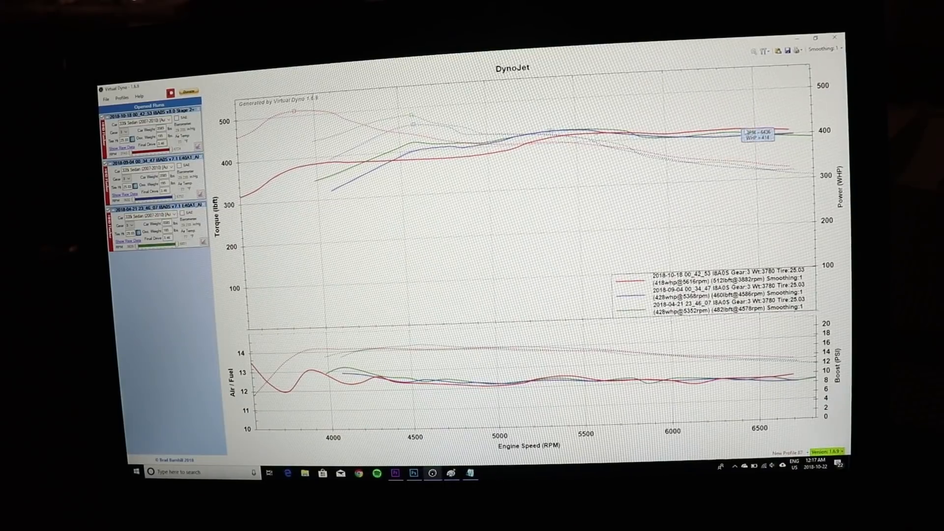
pyautogui.moveTo(756, 125)
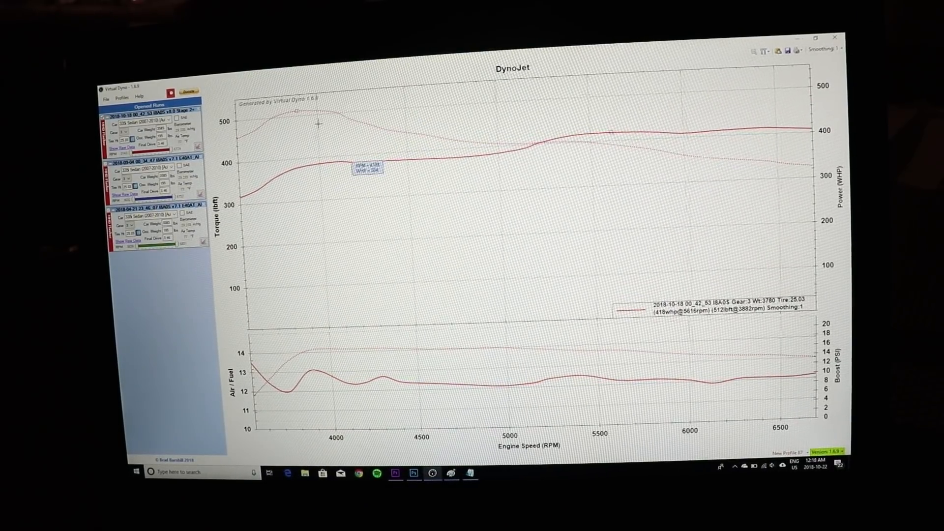
pyautogui.moveTo(554, 131)
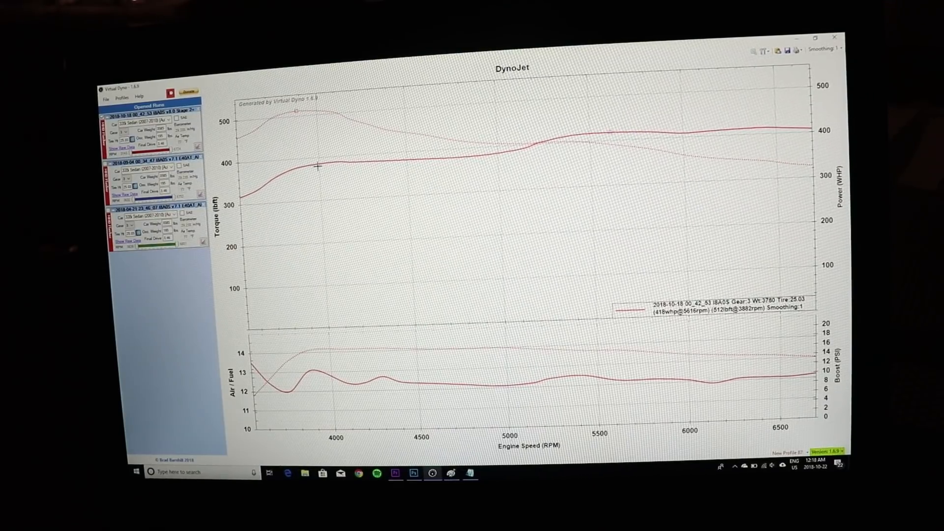
pyautogui.moveTo(295, 193)
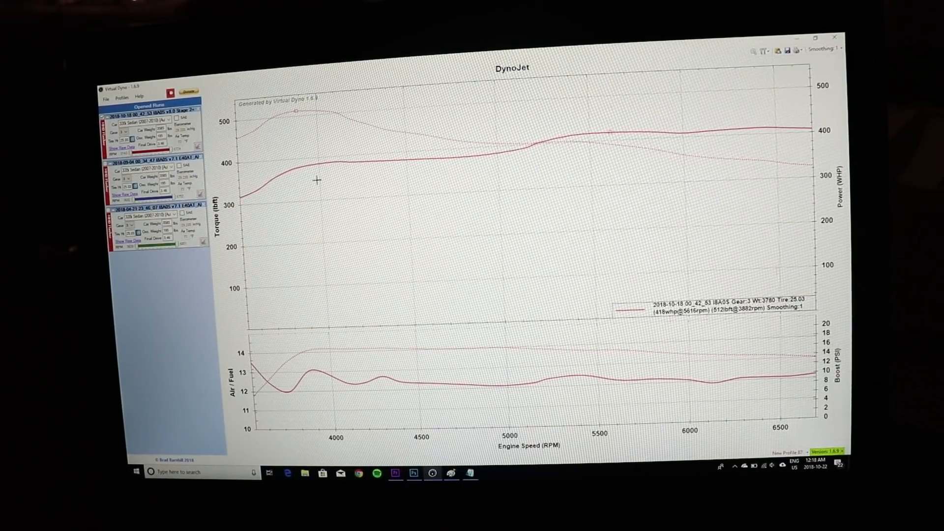
pyautogui.moveTo(297, 113)
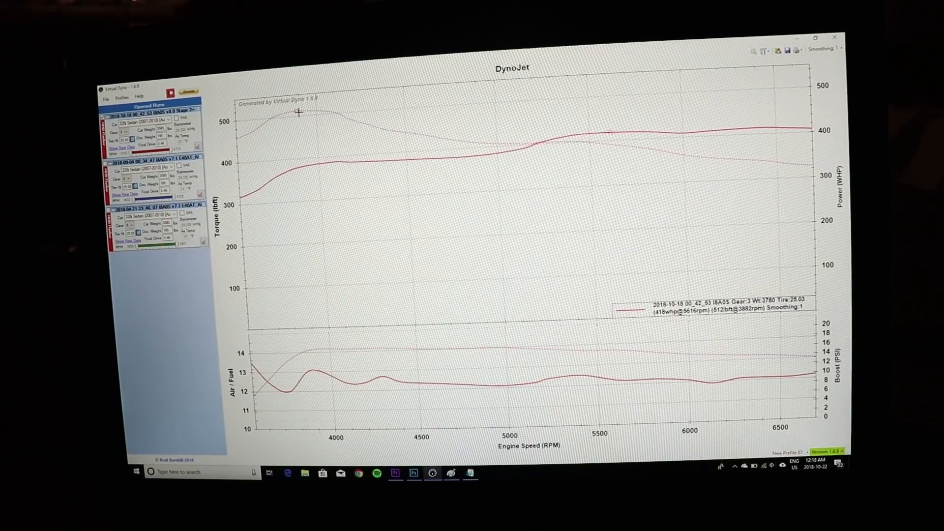
pyautogui.moveTo(296, 113)
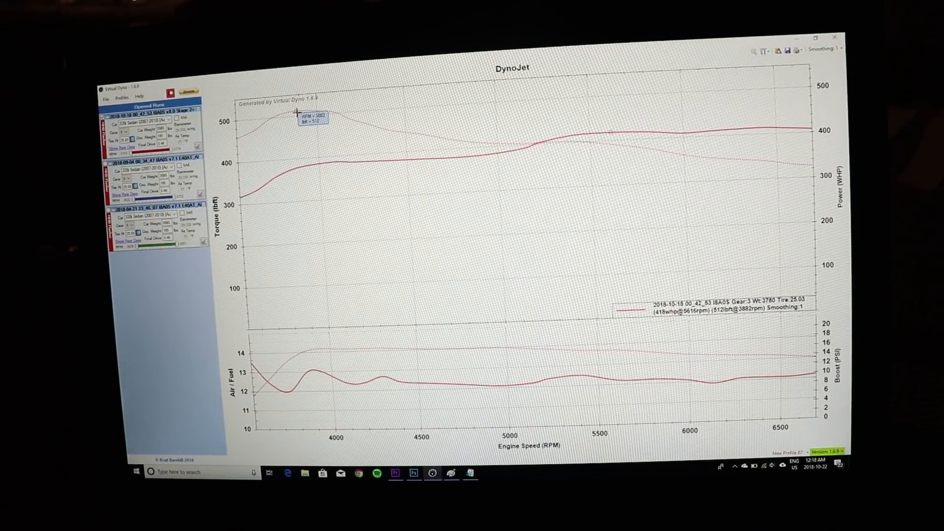
pyautogui.moveTo(736, 171)
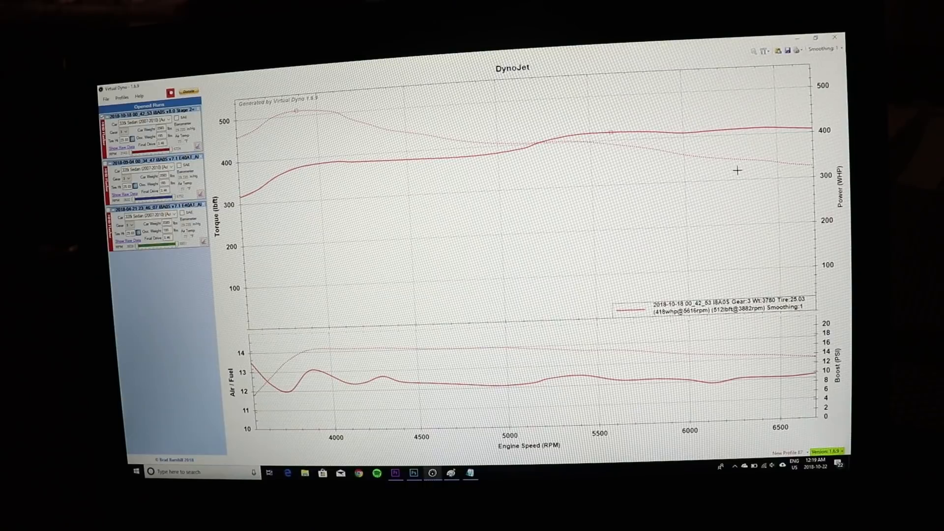
pyautogui.moveTo(430, 176)
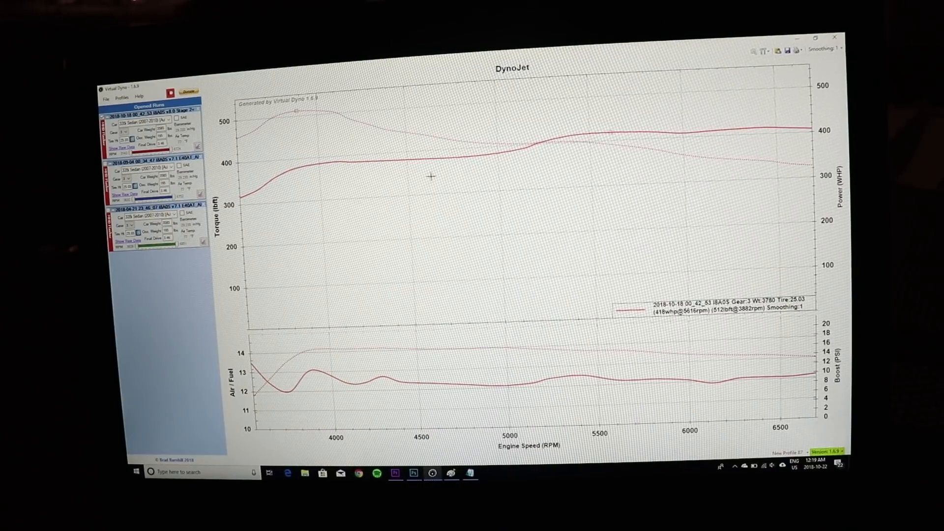
pyautogui.moveTo(295, 110)
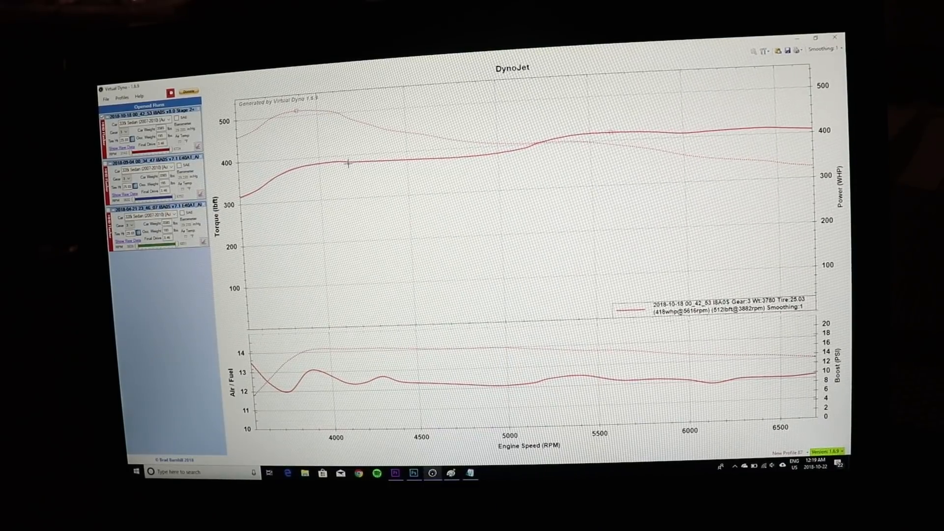
pyautogui.moveTo(245, 132)
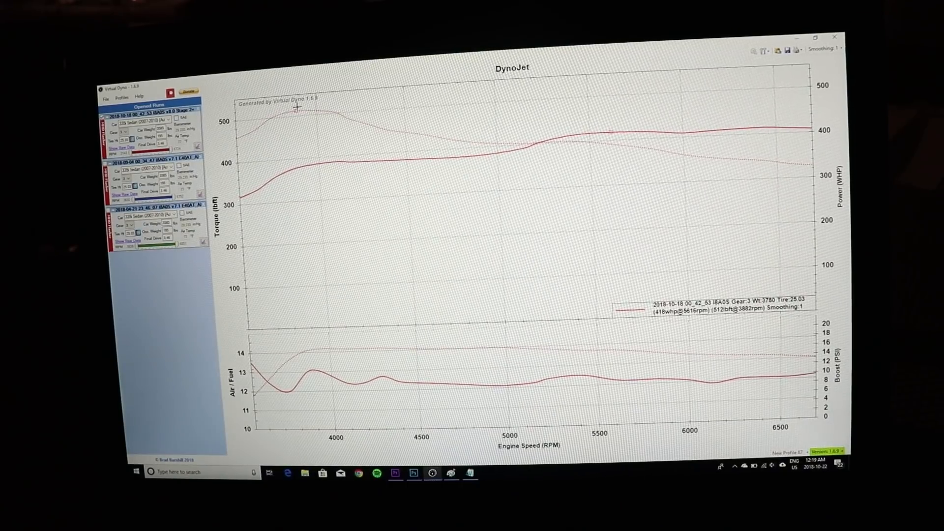
pyautogui.moveTo(322, 115)
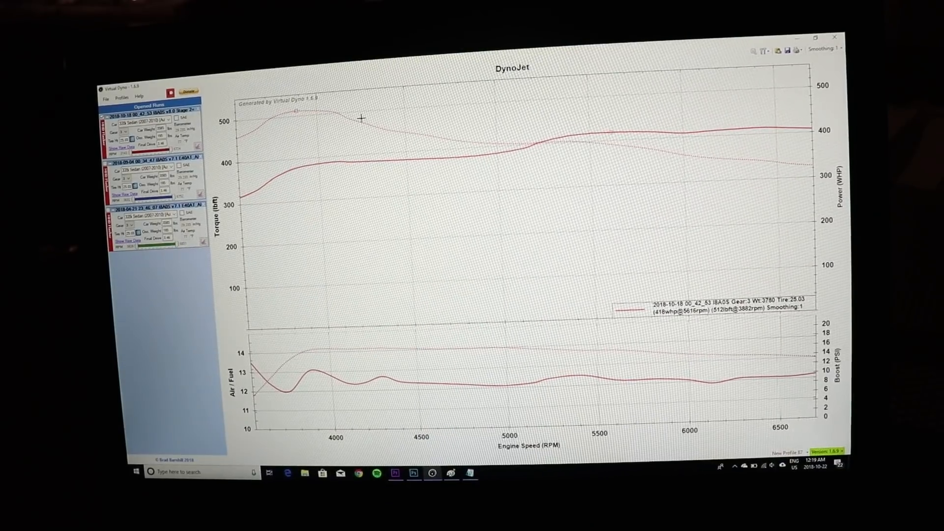
pyautogui.moveTo(420, 113)
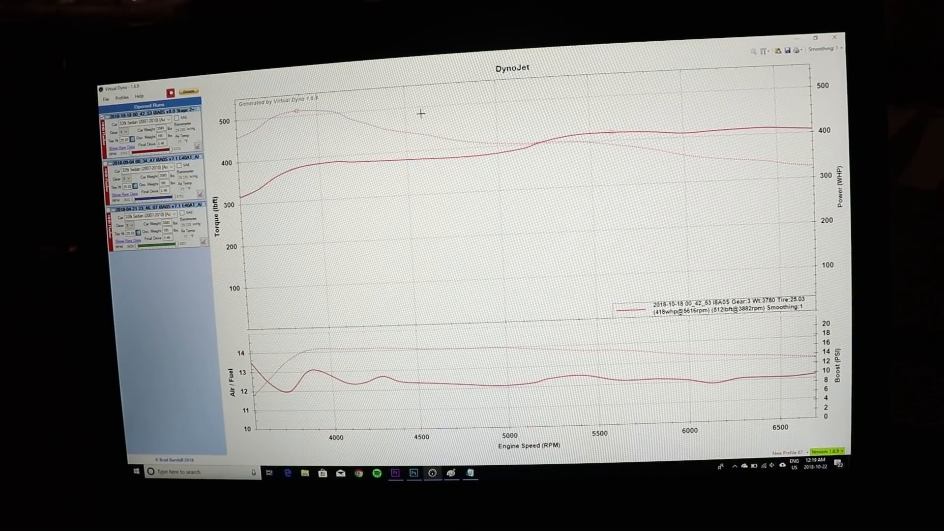